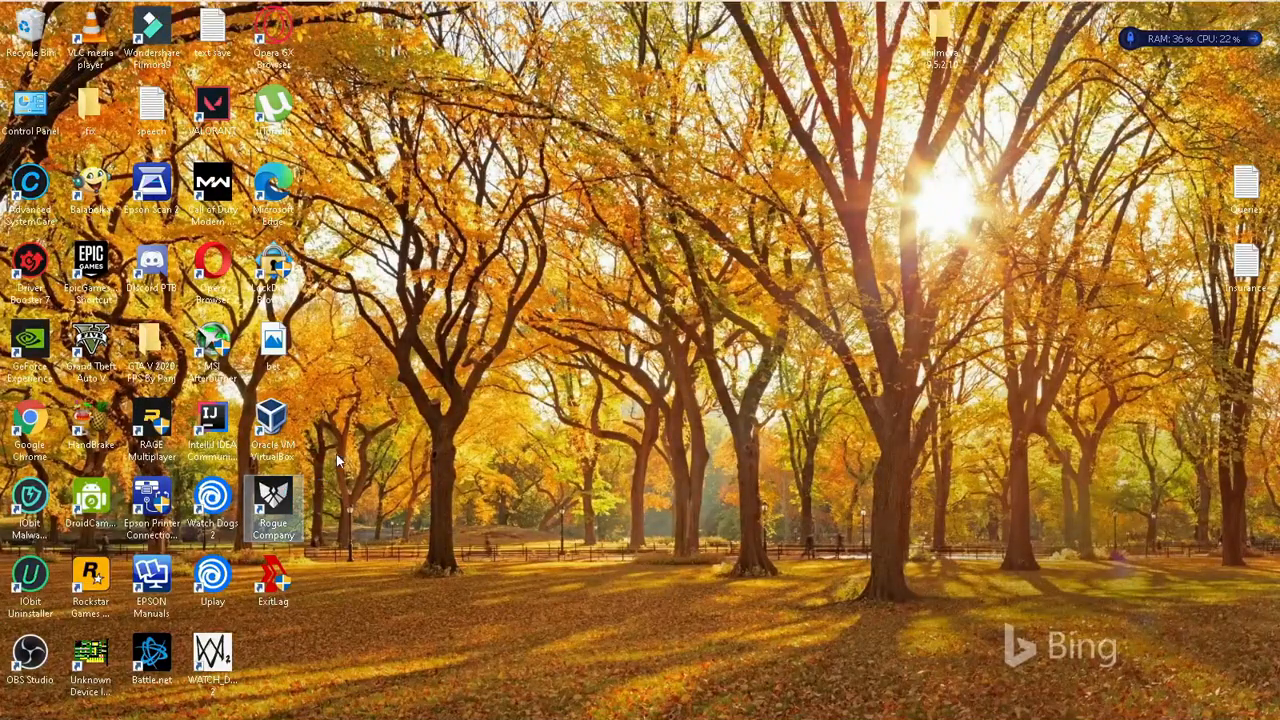
Launch Rogue Company from its desktop shortcut after revealing the hidden tray icons
click(1158, 11)
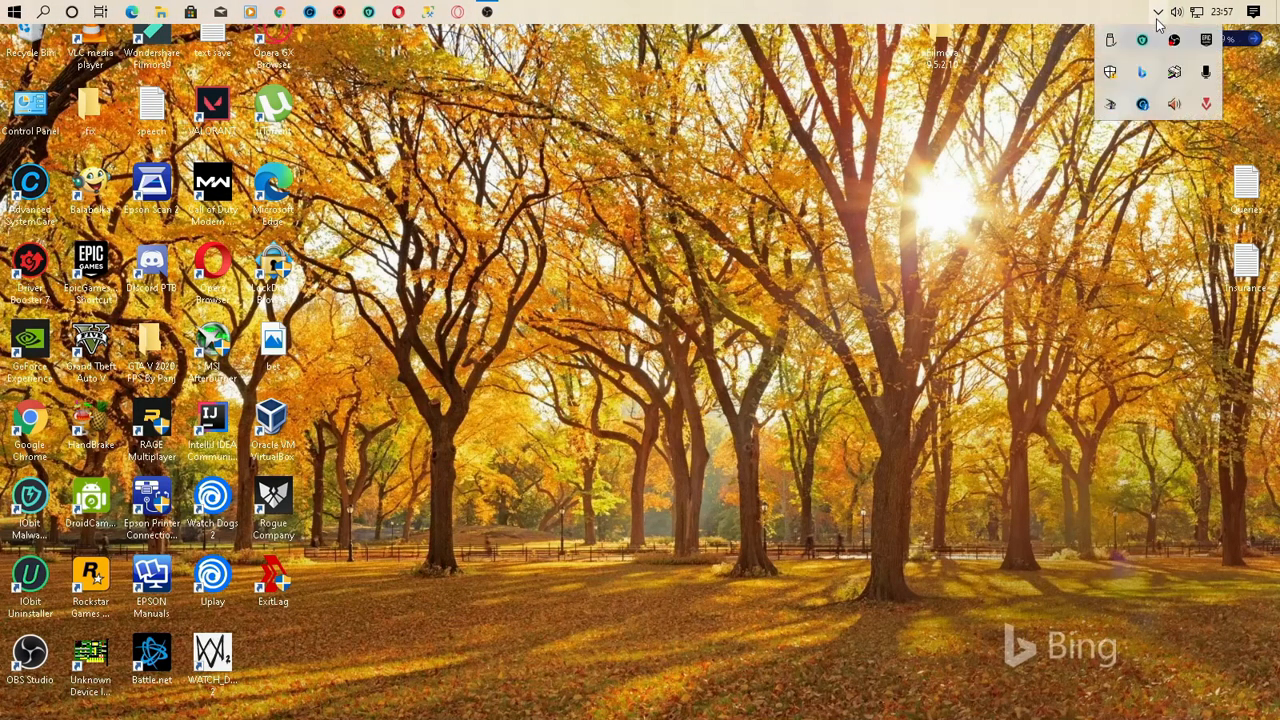
double_click(273, 510)
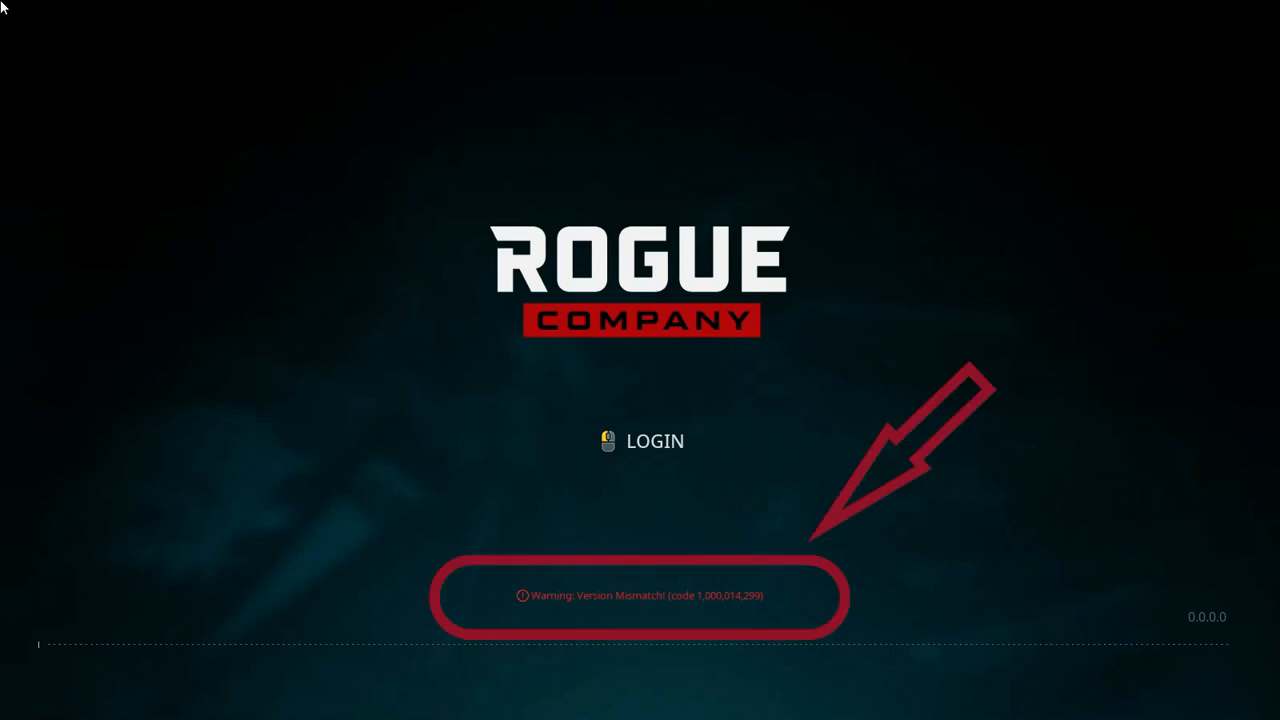
Exit Rogue Company after the Version Mismatch warning on the login screen
click(654, 441)
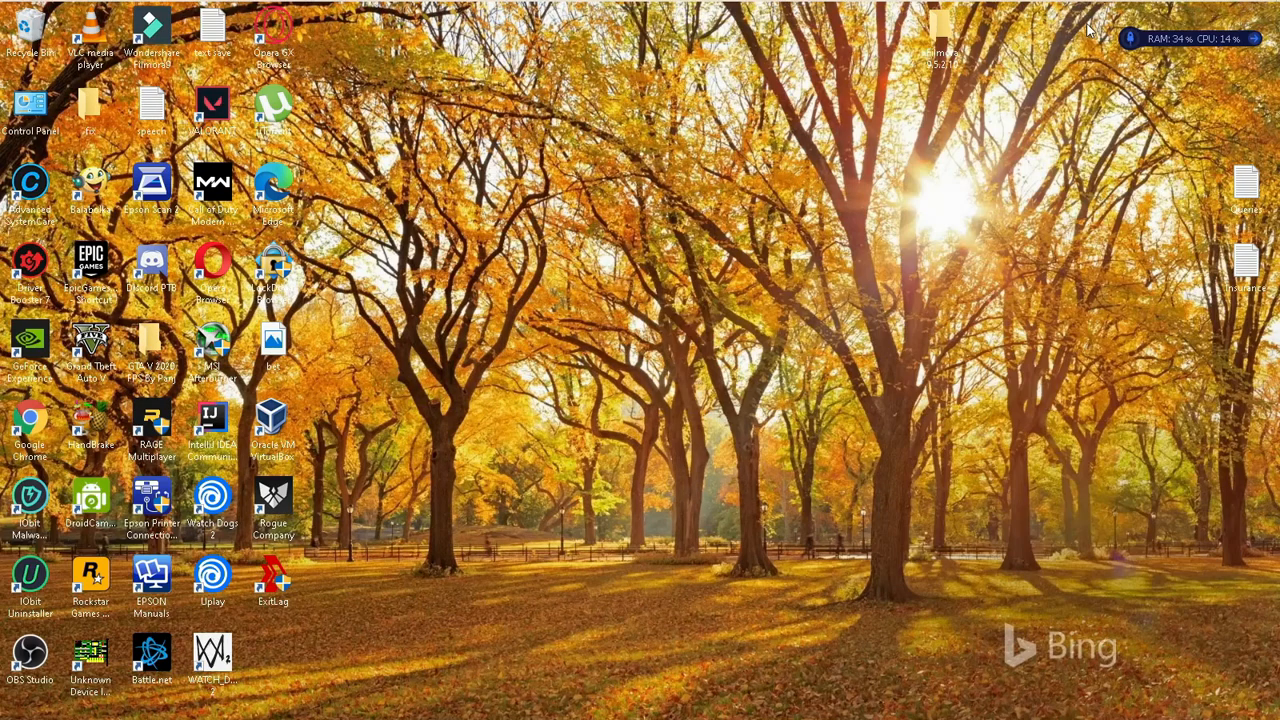
Open IObit Malware Fighter from the tray, dismiss the scan result and show the browser protection page with its menu
click(1142, 40)
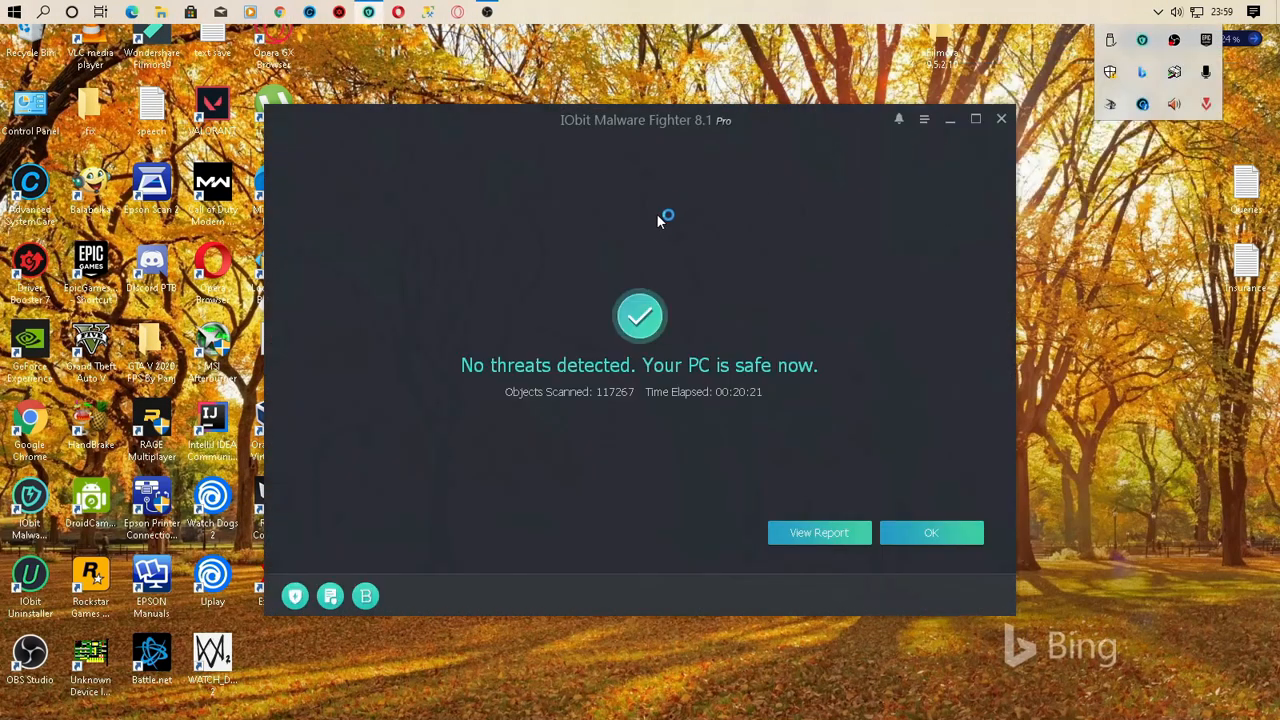
click(930, 532)
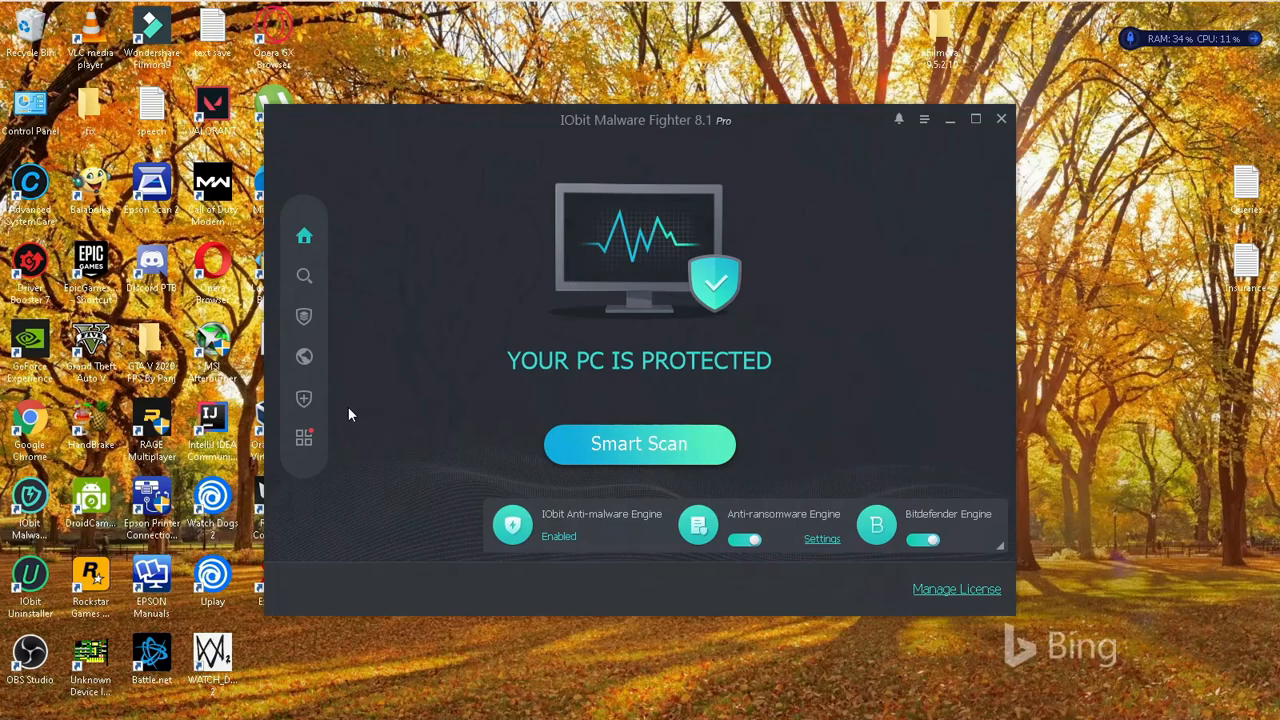
click(304, 356)
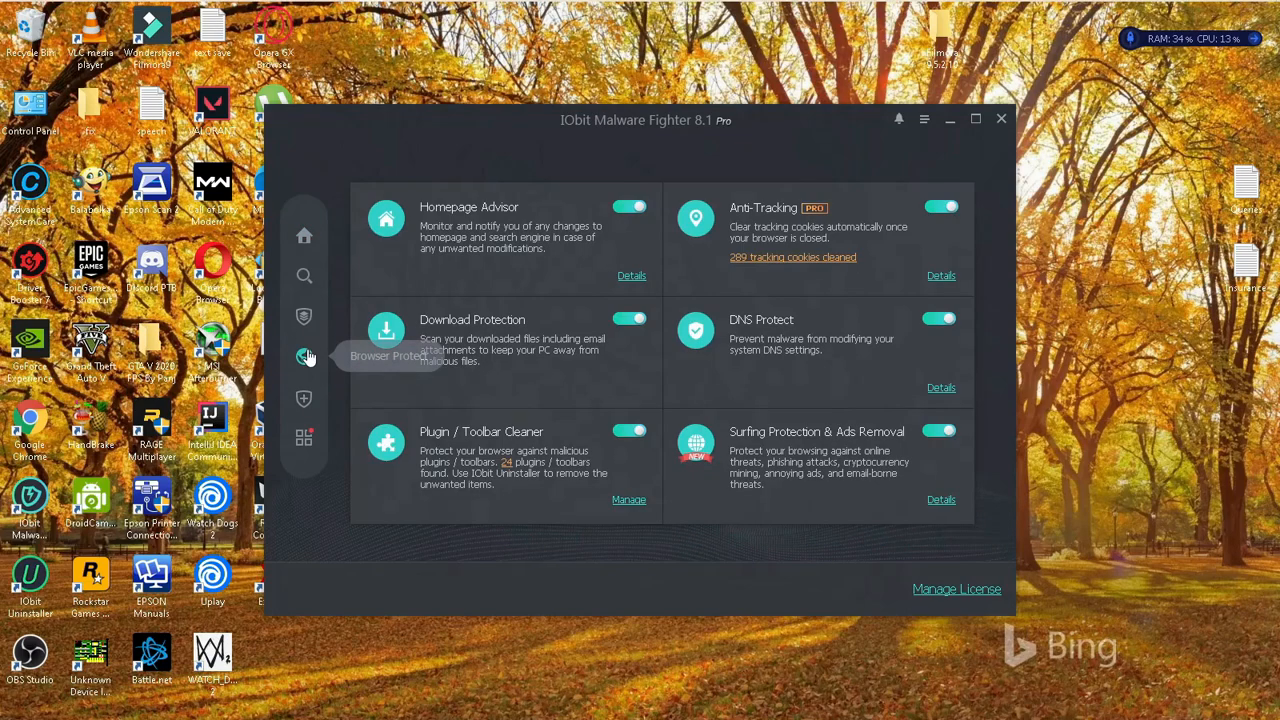
mouse_move(922, 120)
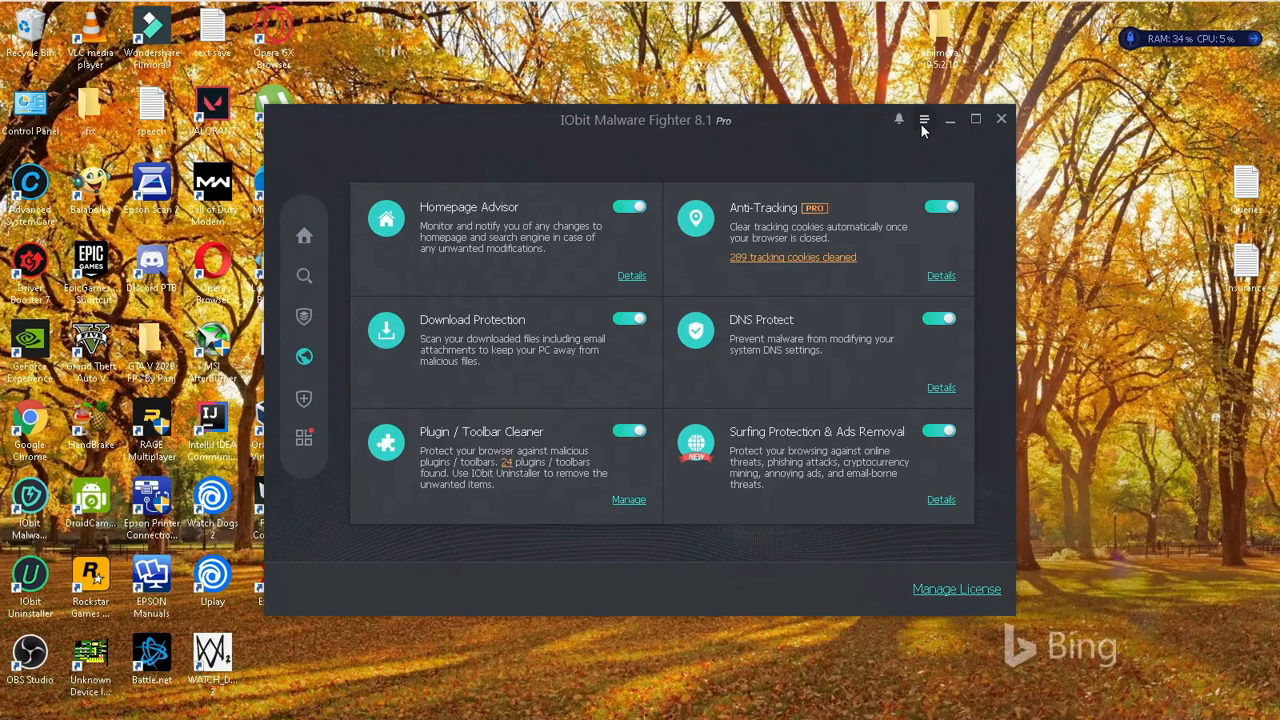
click(924, 119)
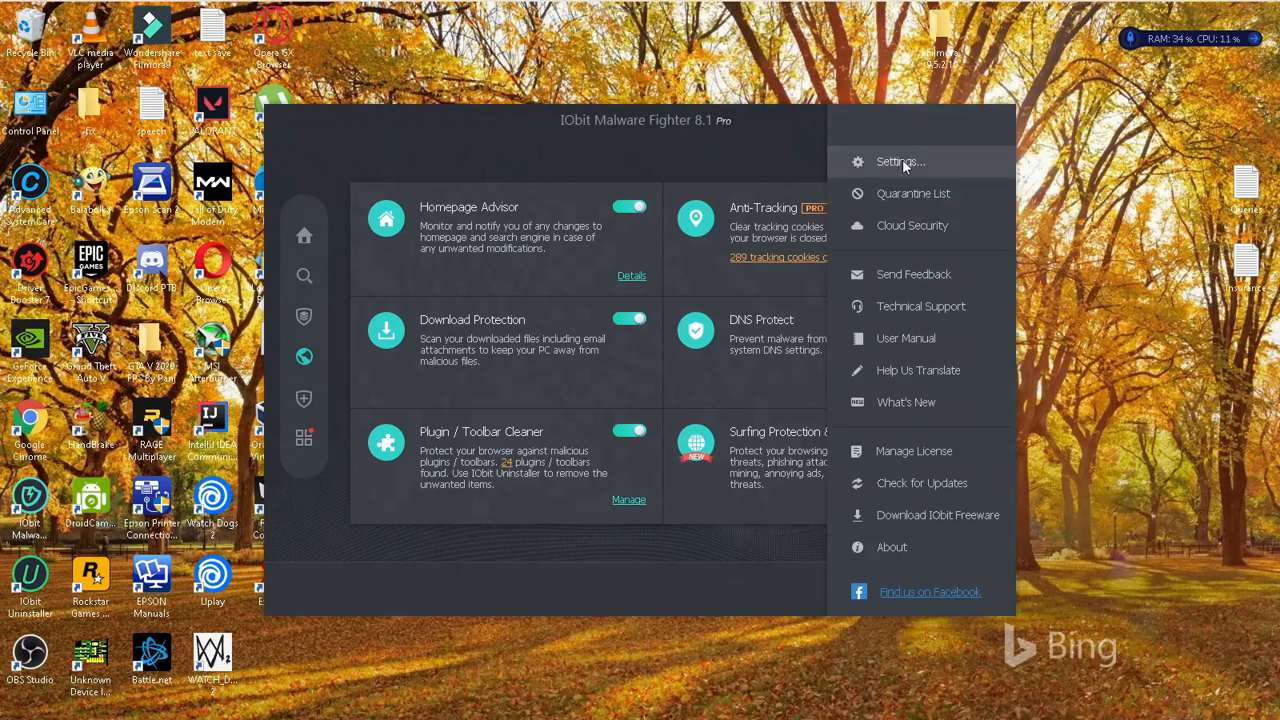
mouse_move(392, 275)
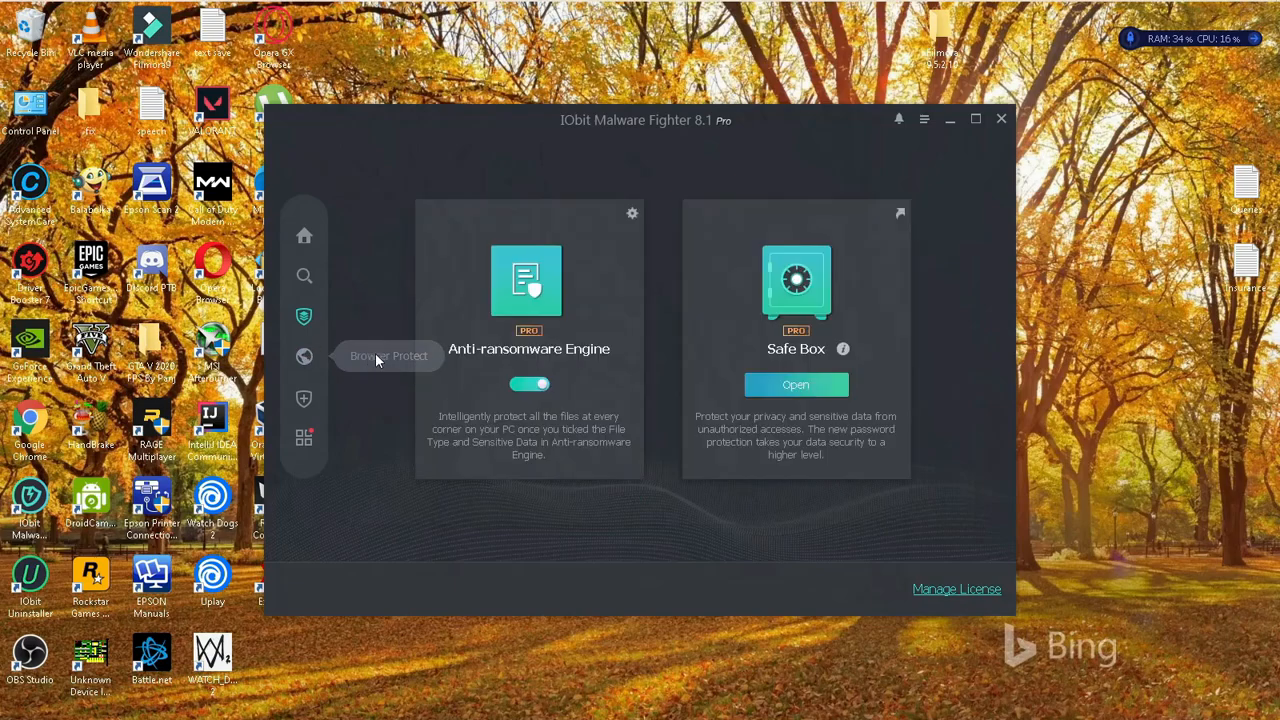
mouse_move(540, 352)
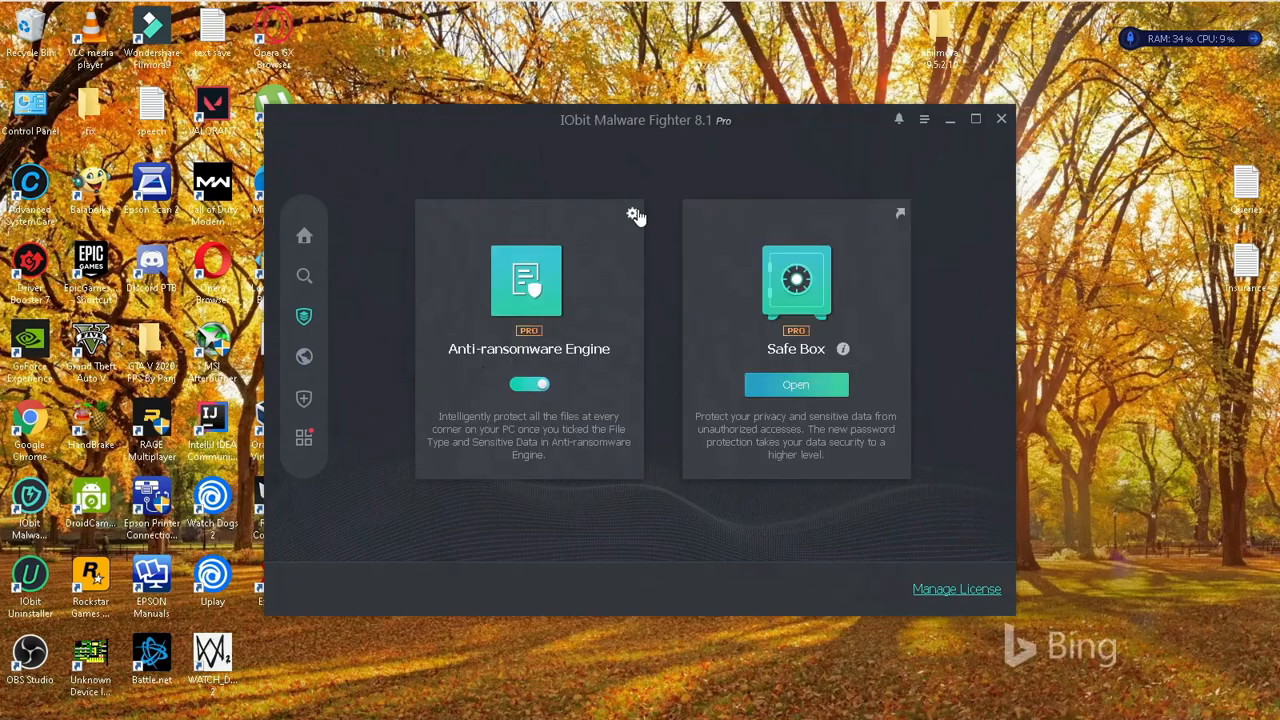
Open the Anti-ransomware Engine's Block List showing RogueCompany.exe and its file location
click(632, 215)
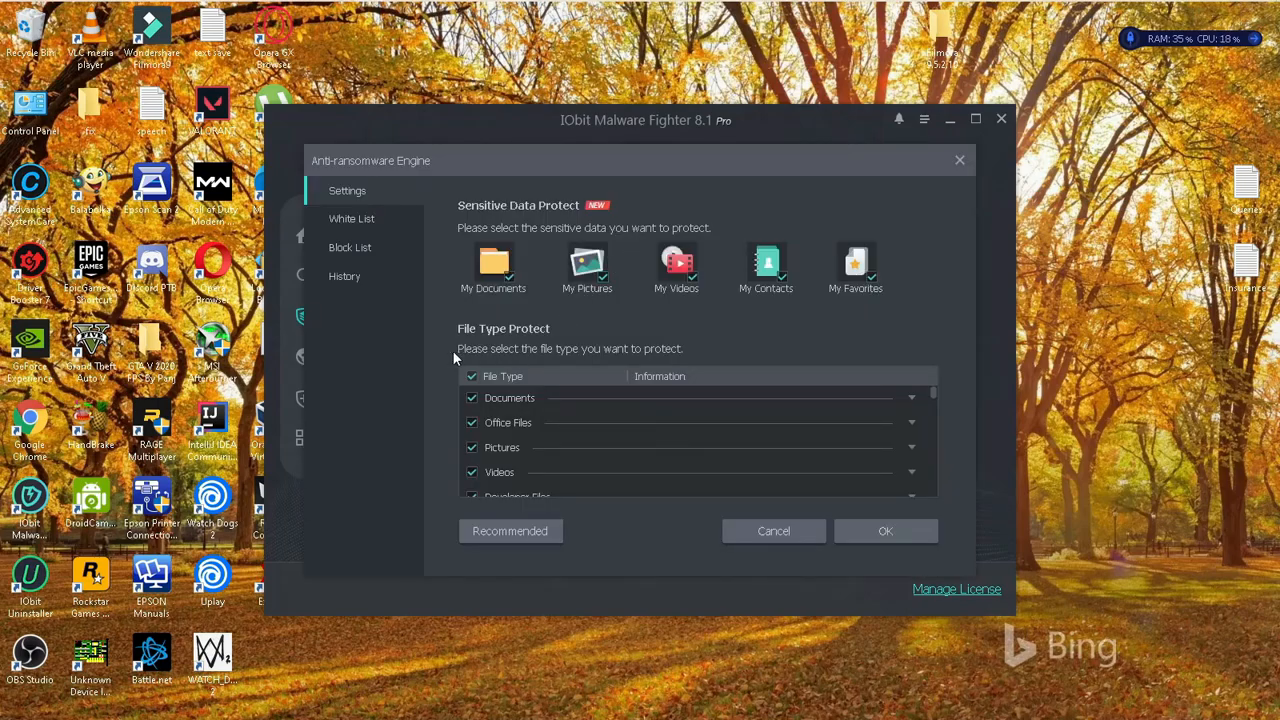
click(350, 247)
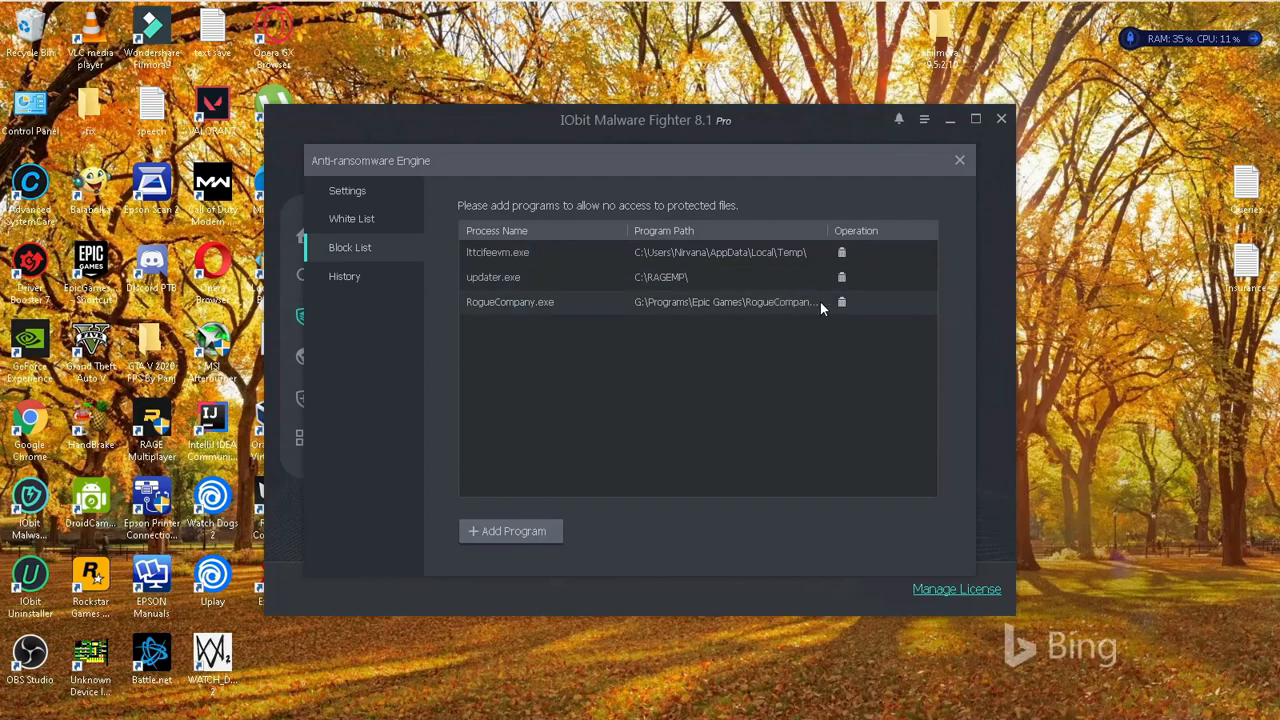
mouse_move(765, 287)
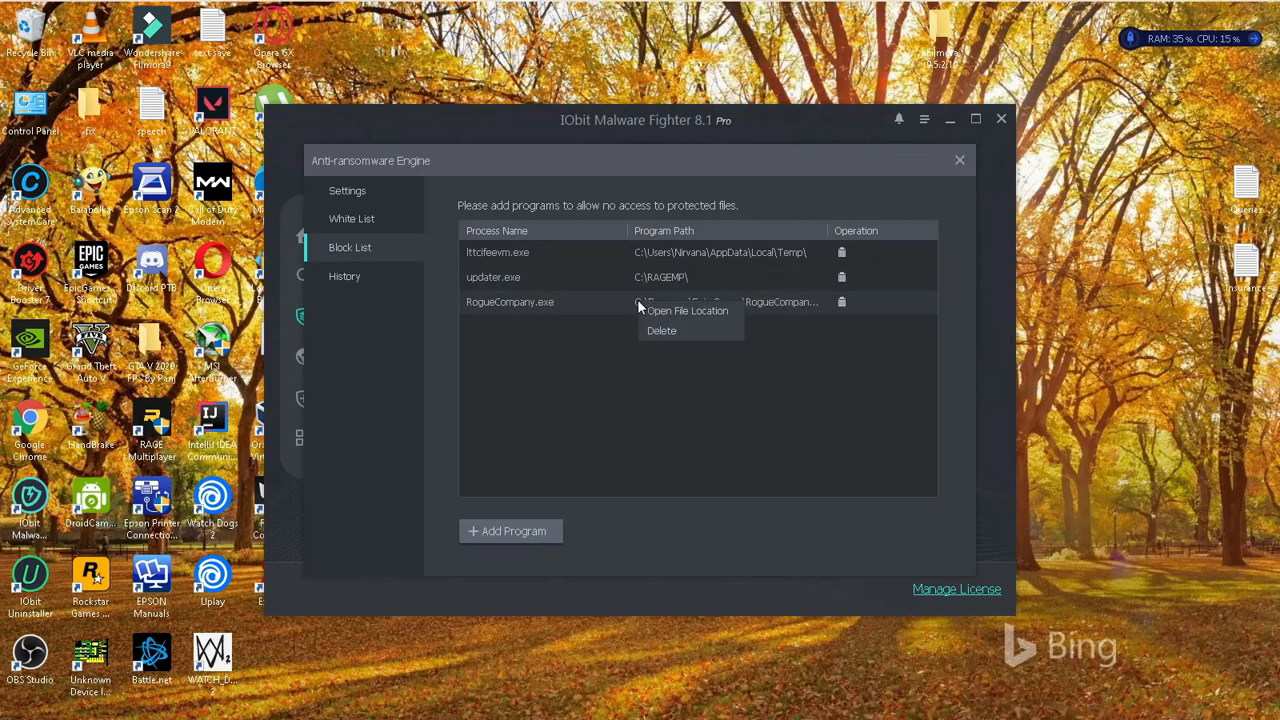
mouse_move(687, 310)
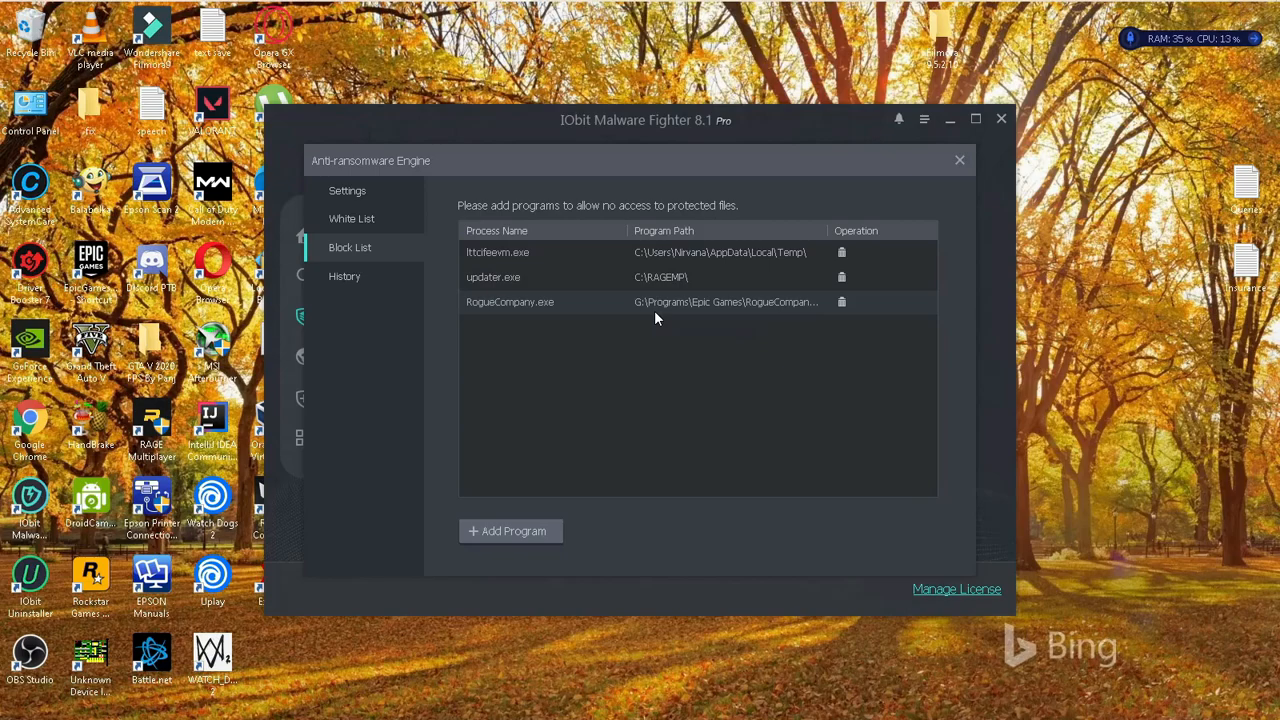
mouse_move(588, 304)
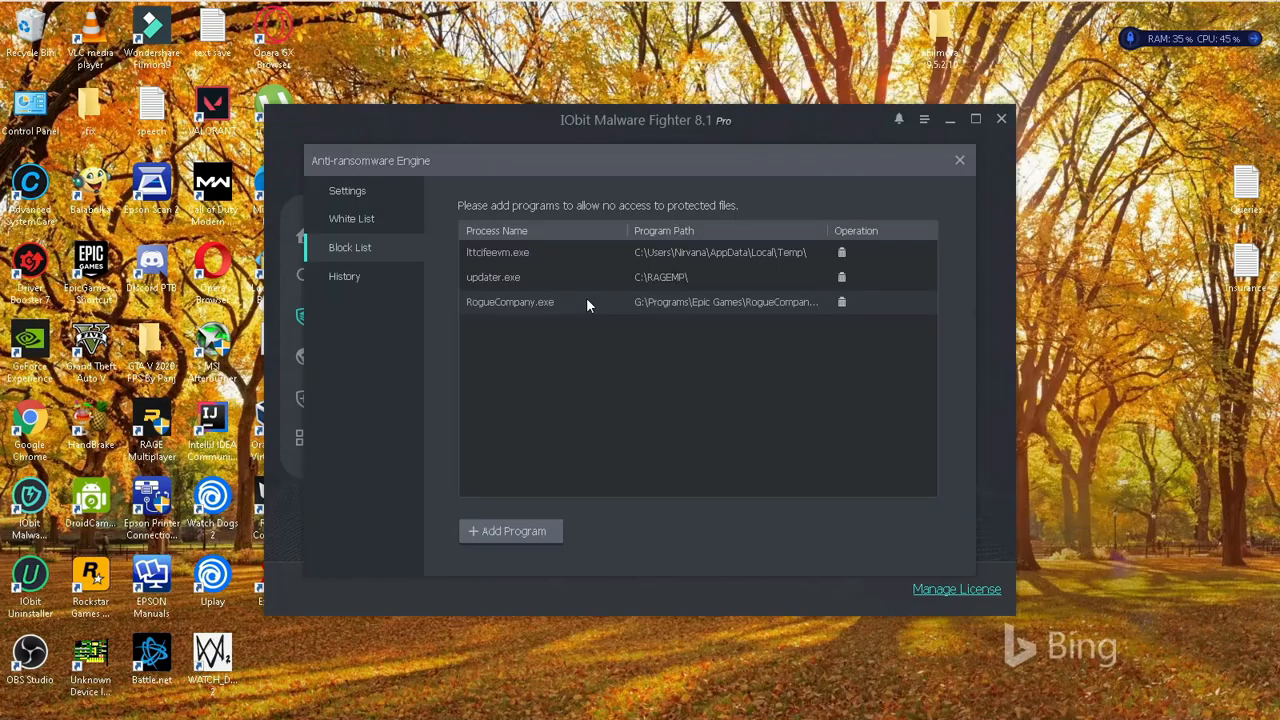
mouse_move(659, 303)
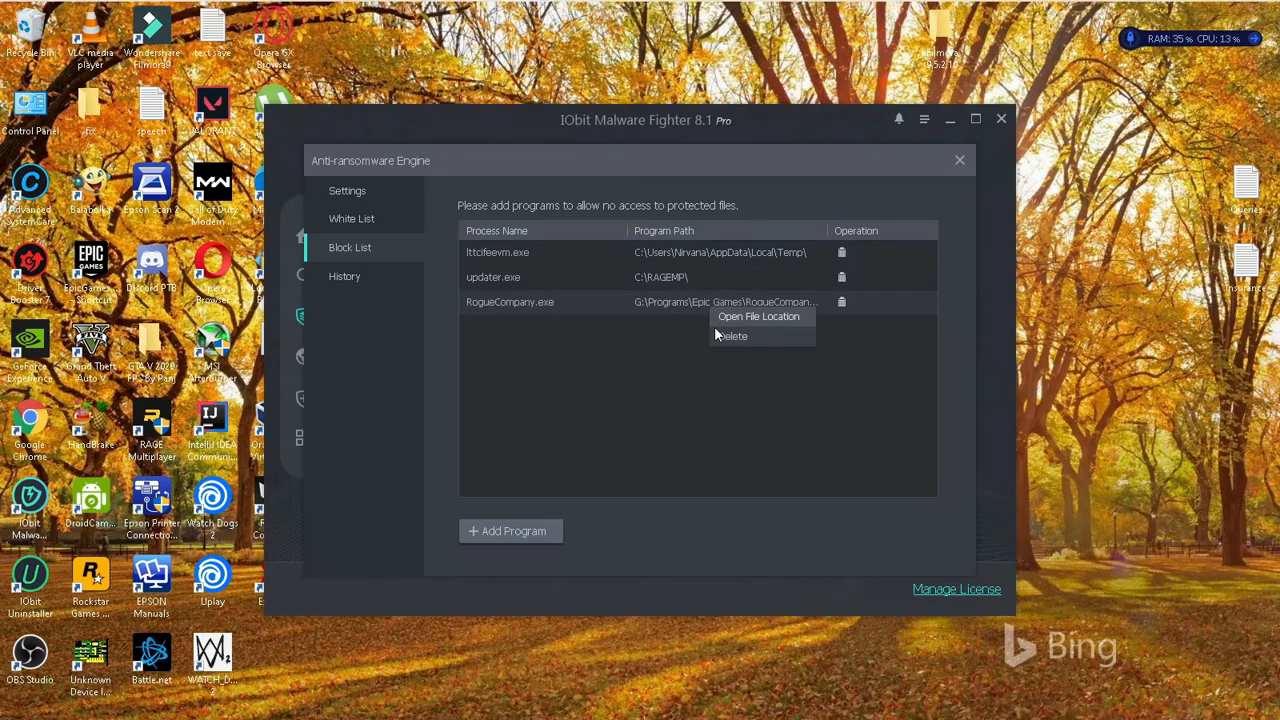
click(758, 316)
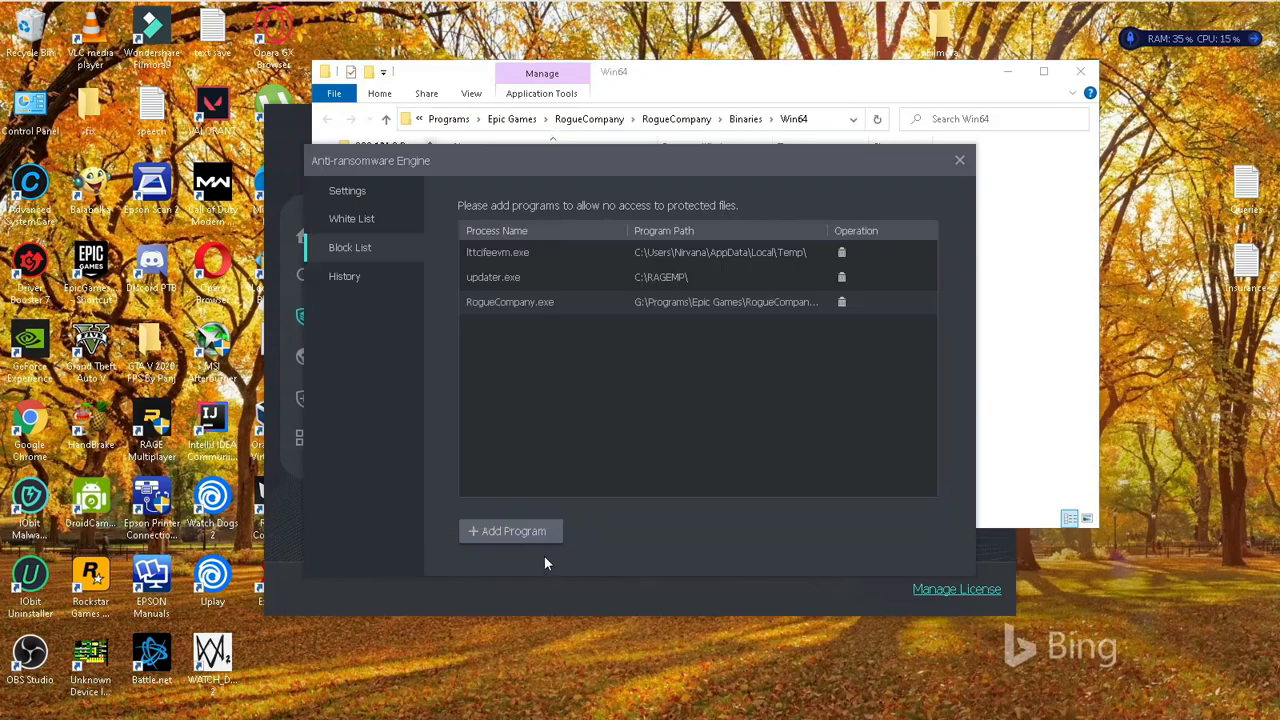
mouse_move(843, 302)
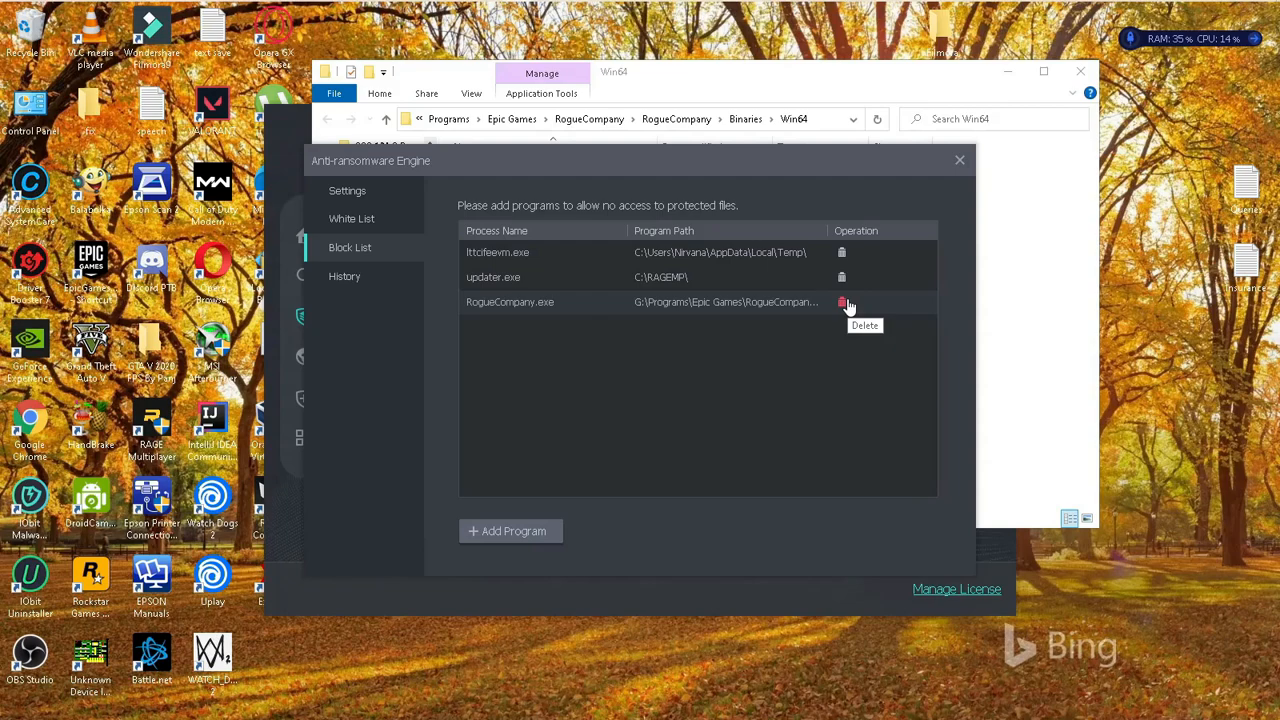
Delete RogueCompany.exe from the block list and start adding a program to the White List
click(842, 302)
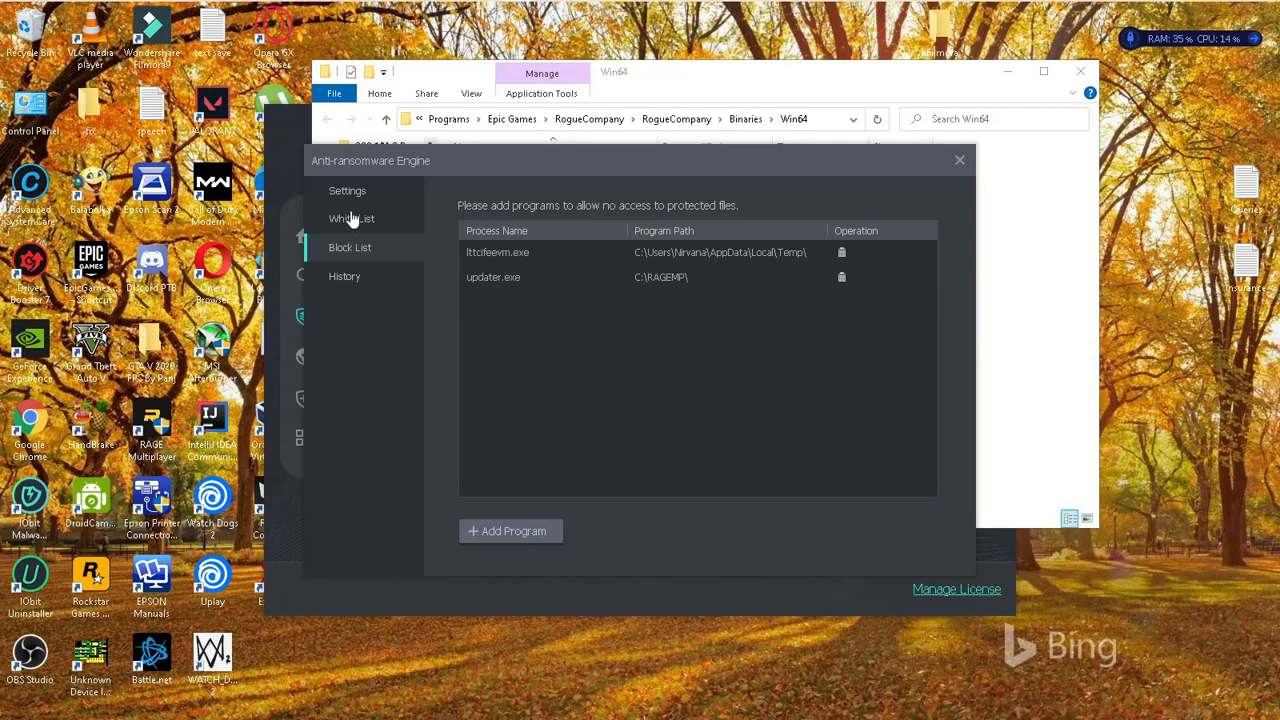
click(351, 218)
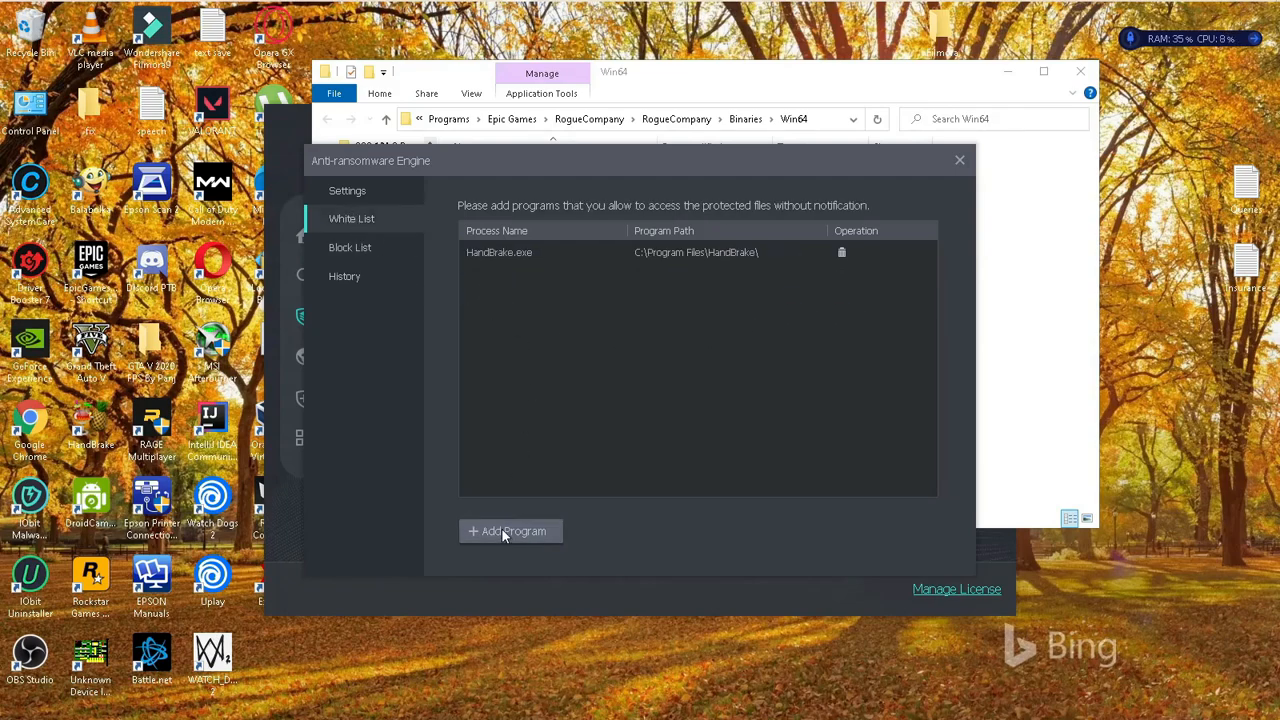
click(510, 531)
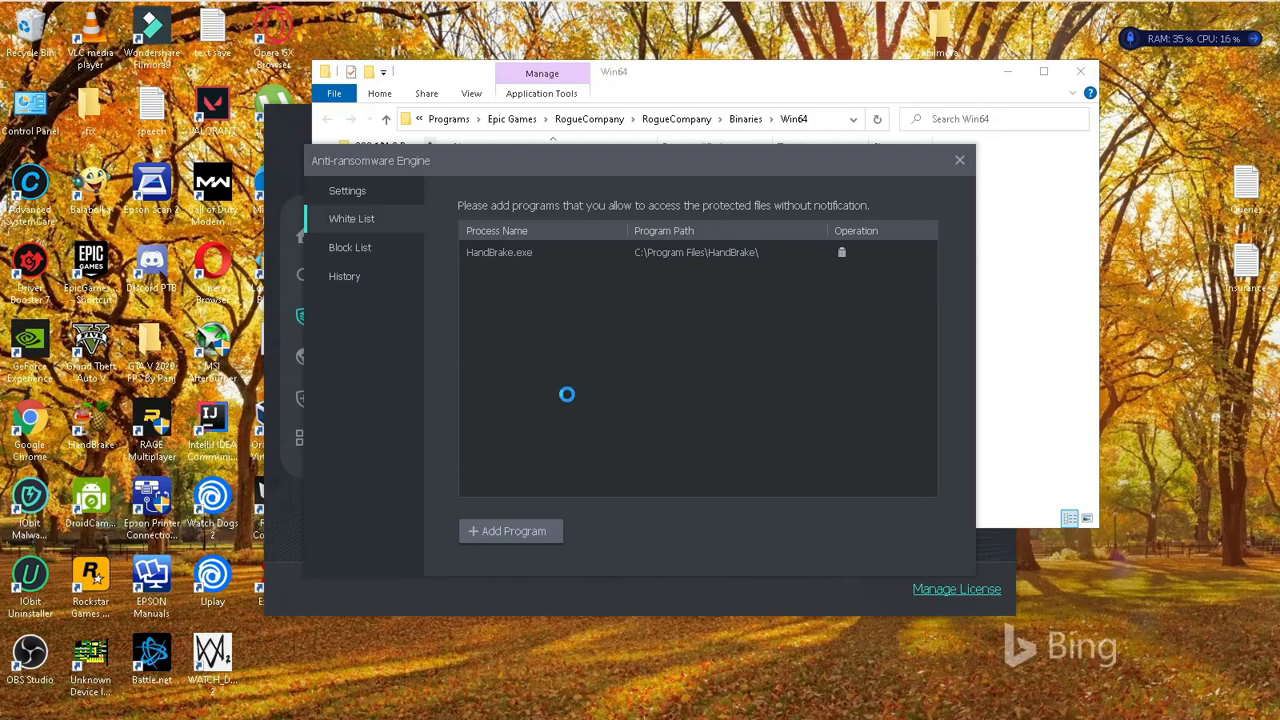
click(510, 531)
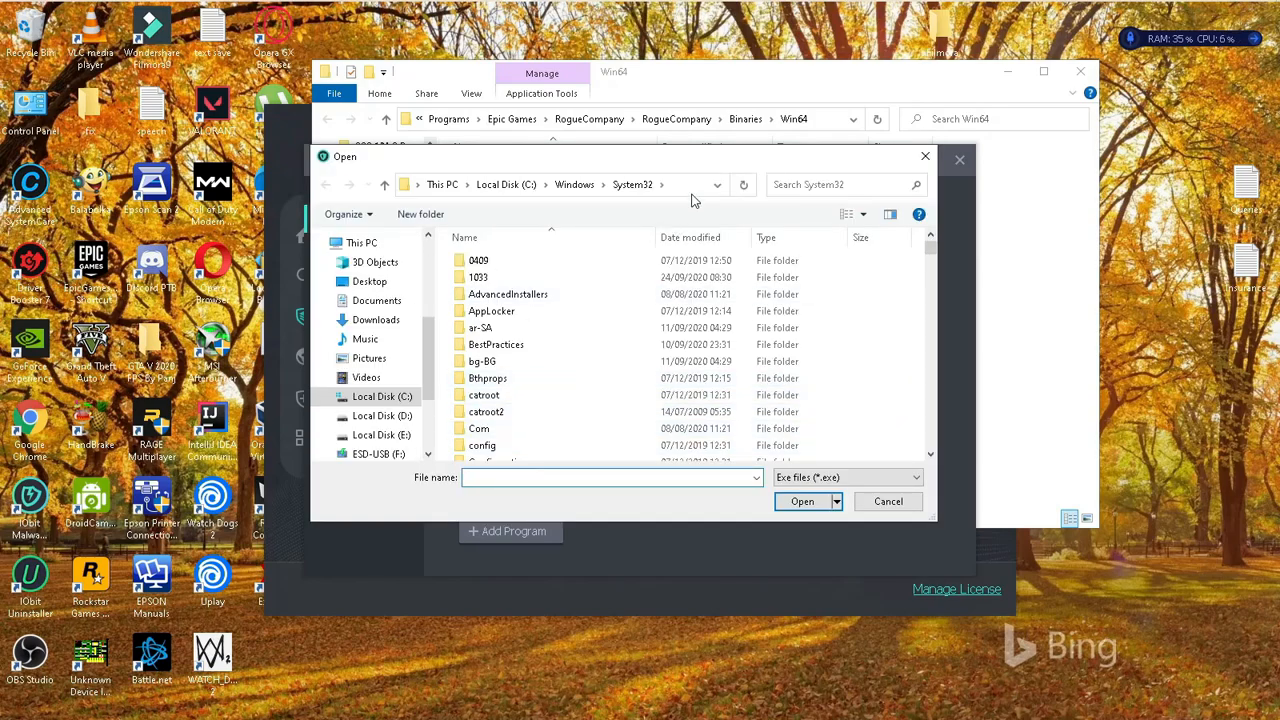
Add Binaries\Win64\RogueCompany.exe to the white list and close the anti-ransomware settings
click(560, 184)
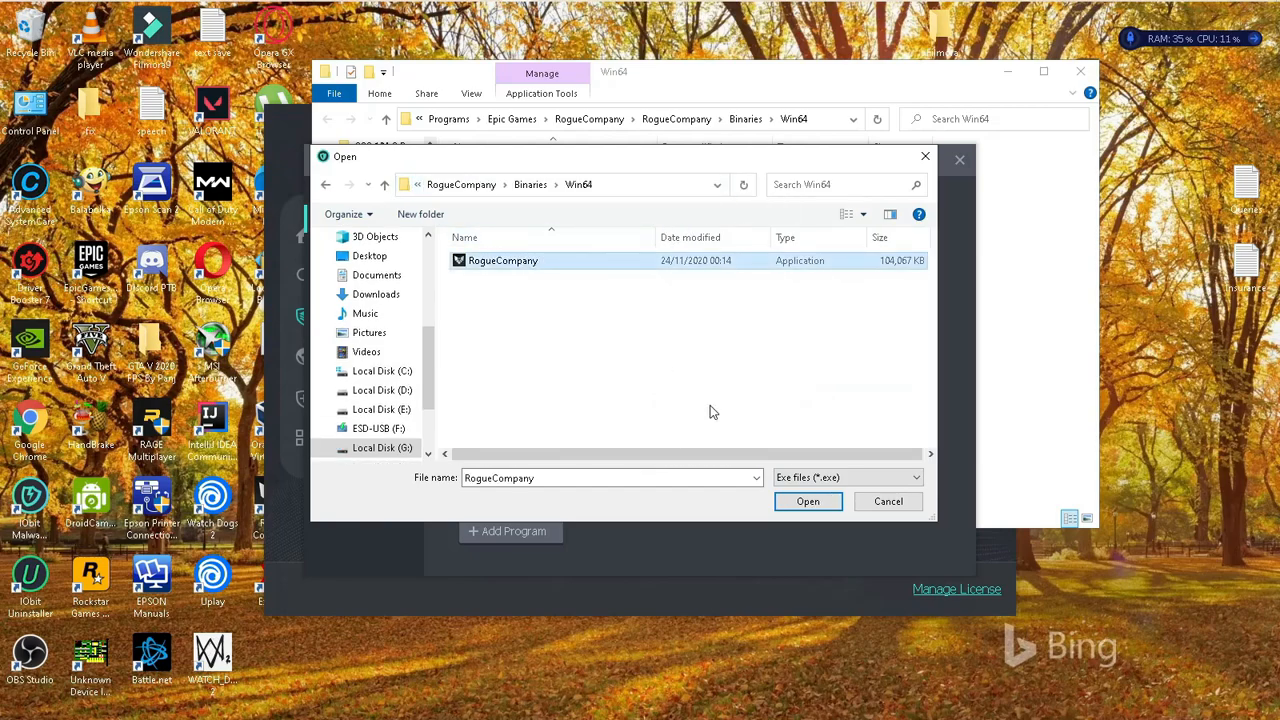
click(807, 501)
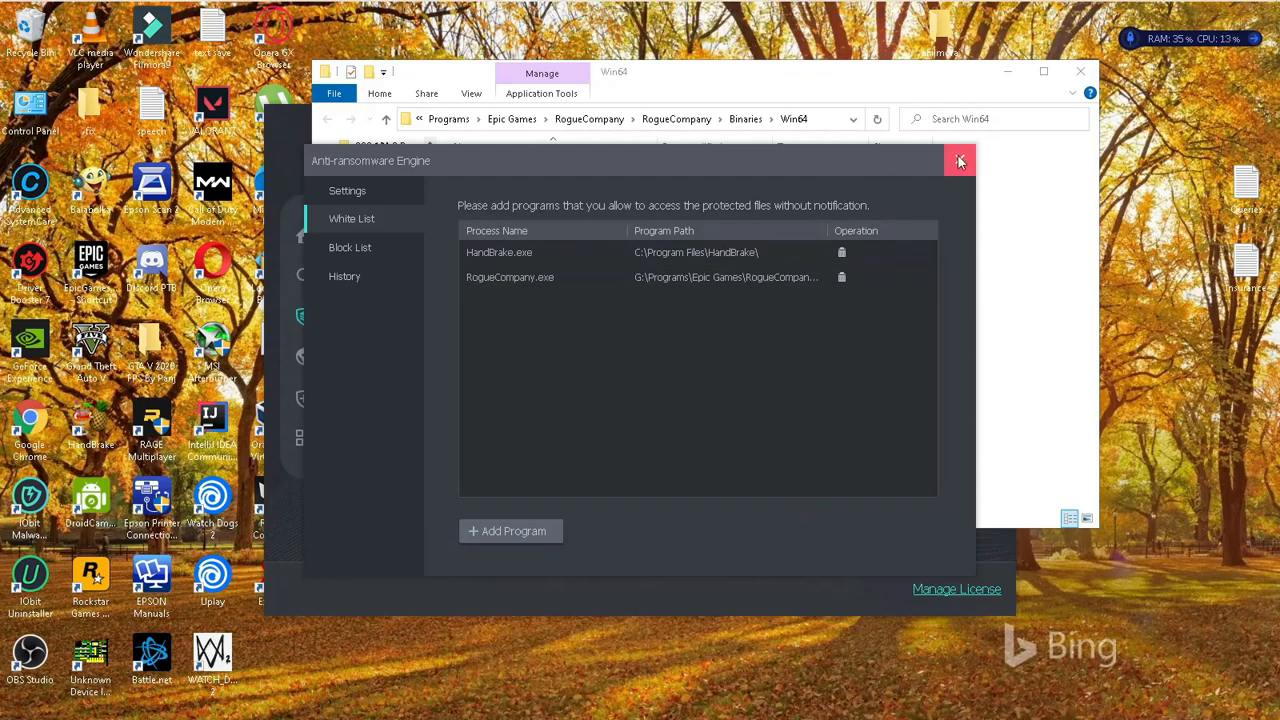
click(959, 161)
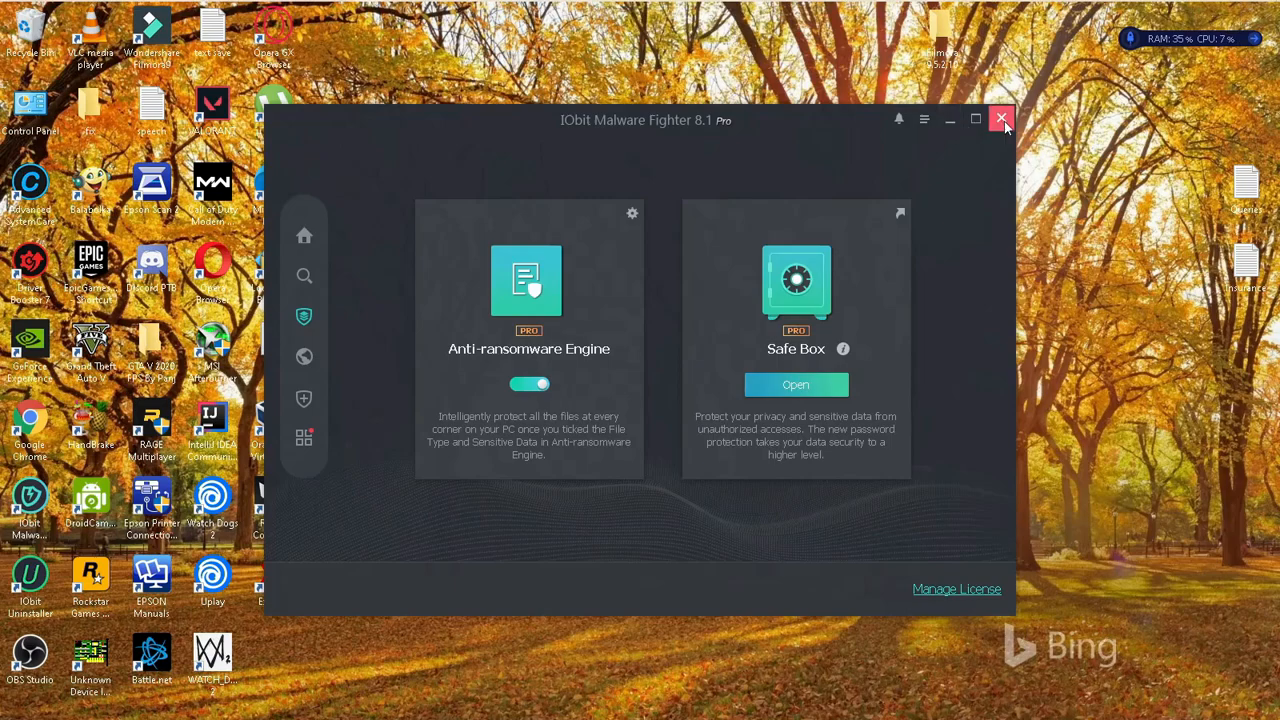
Close IObit Malware Fighter and relaunch Rogue Company from the desktop shortcut
click(1001, 119)
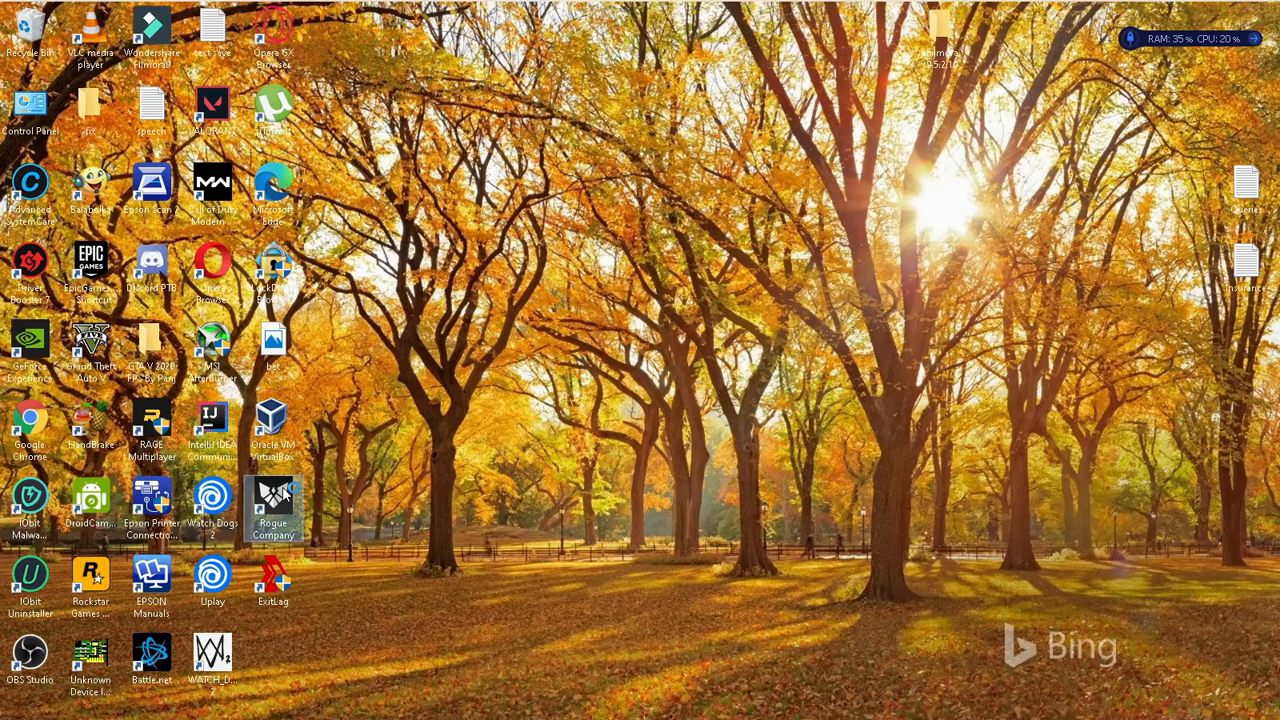
double_click(272, 500)
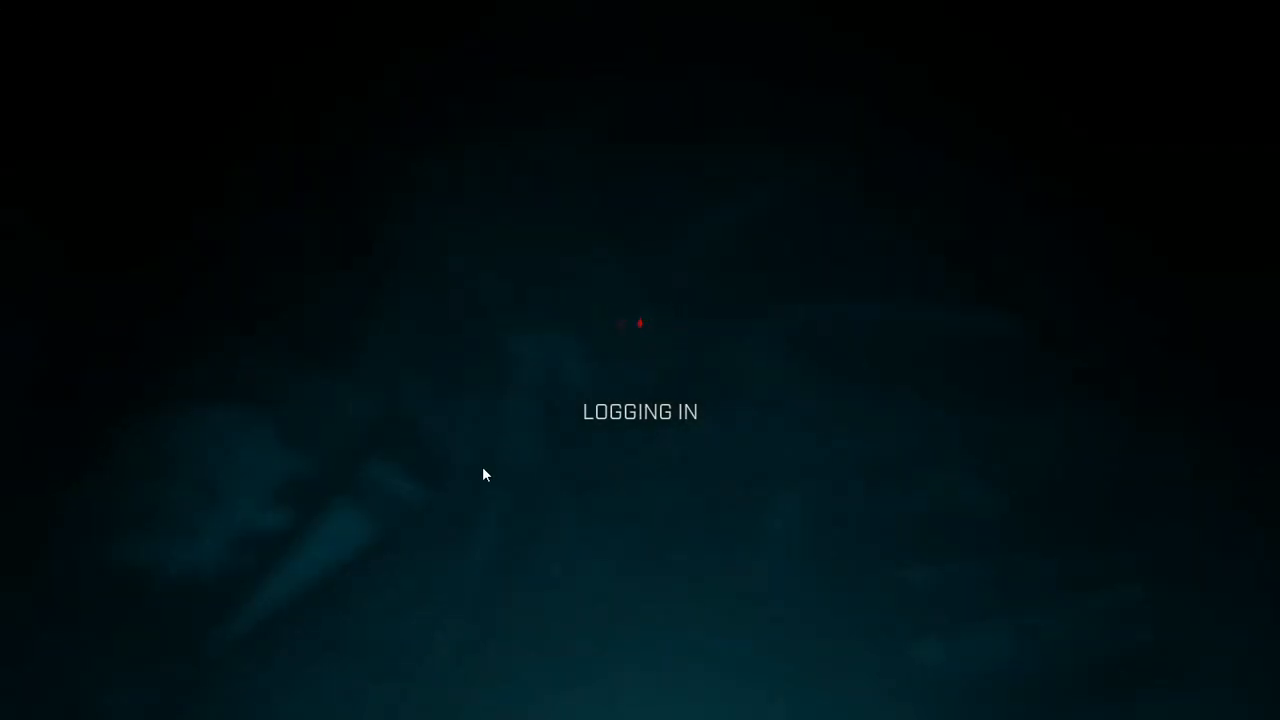
mouse_move(897, 577)
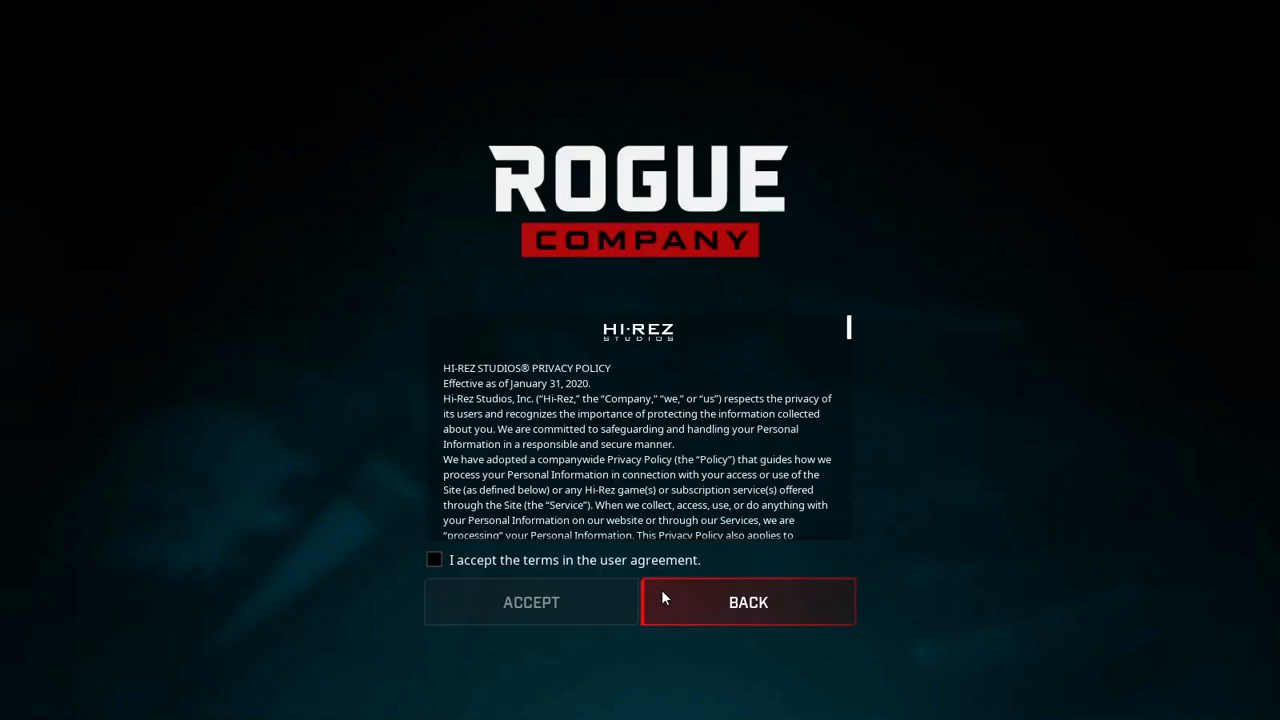
Accept the user agreement and keep English language and default brightness
click(434, 559)
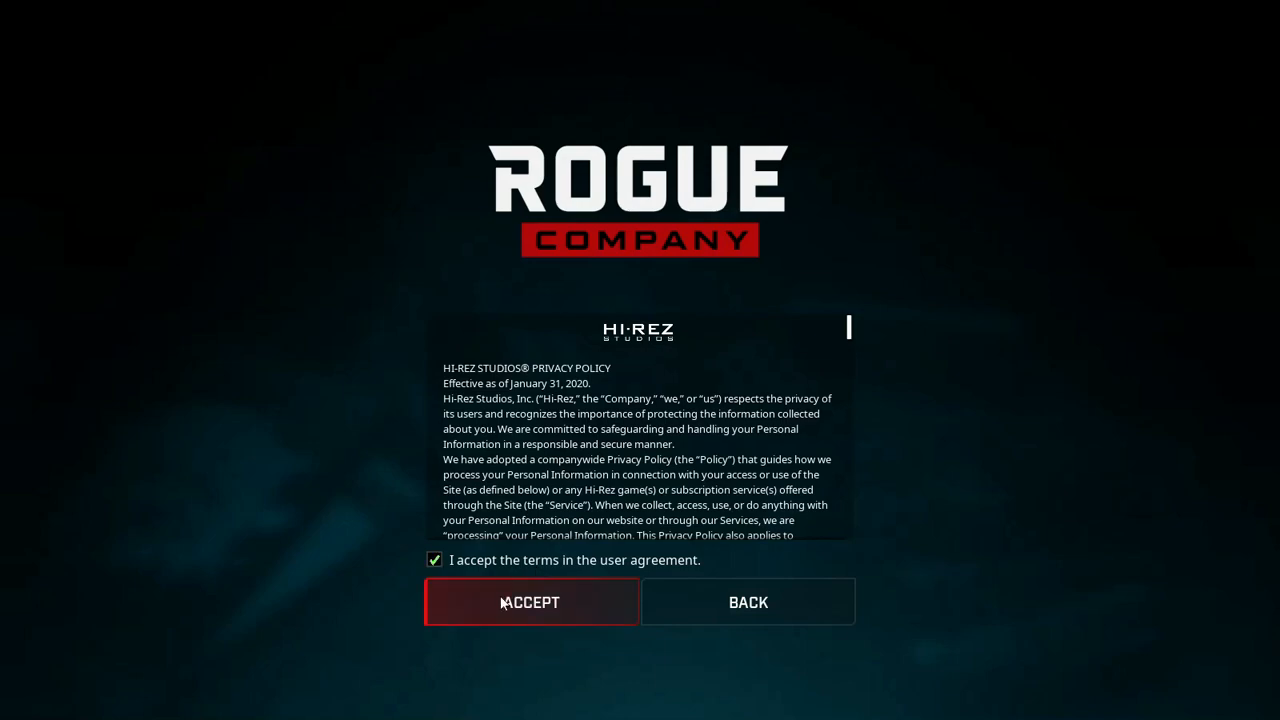
click(529, 602)
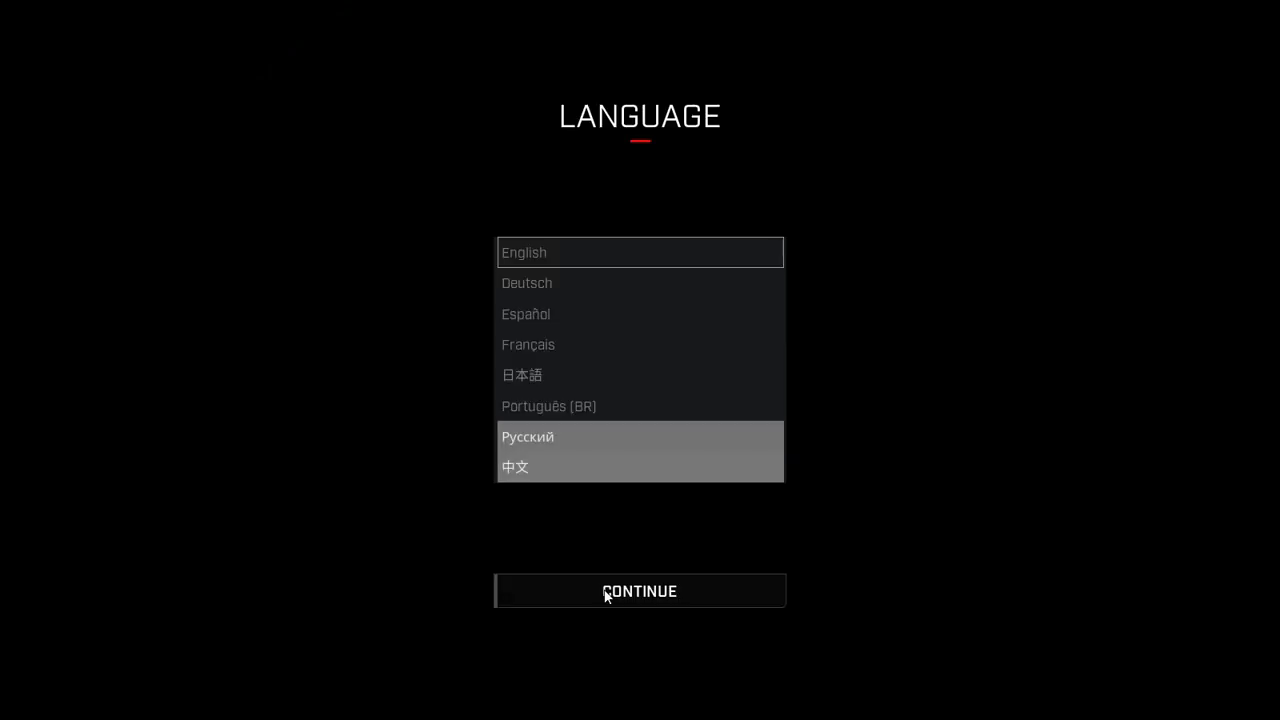
click(639, 590)
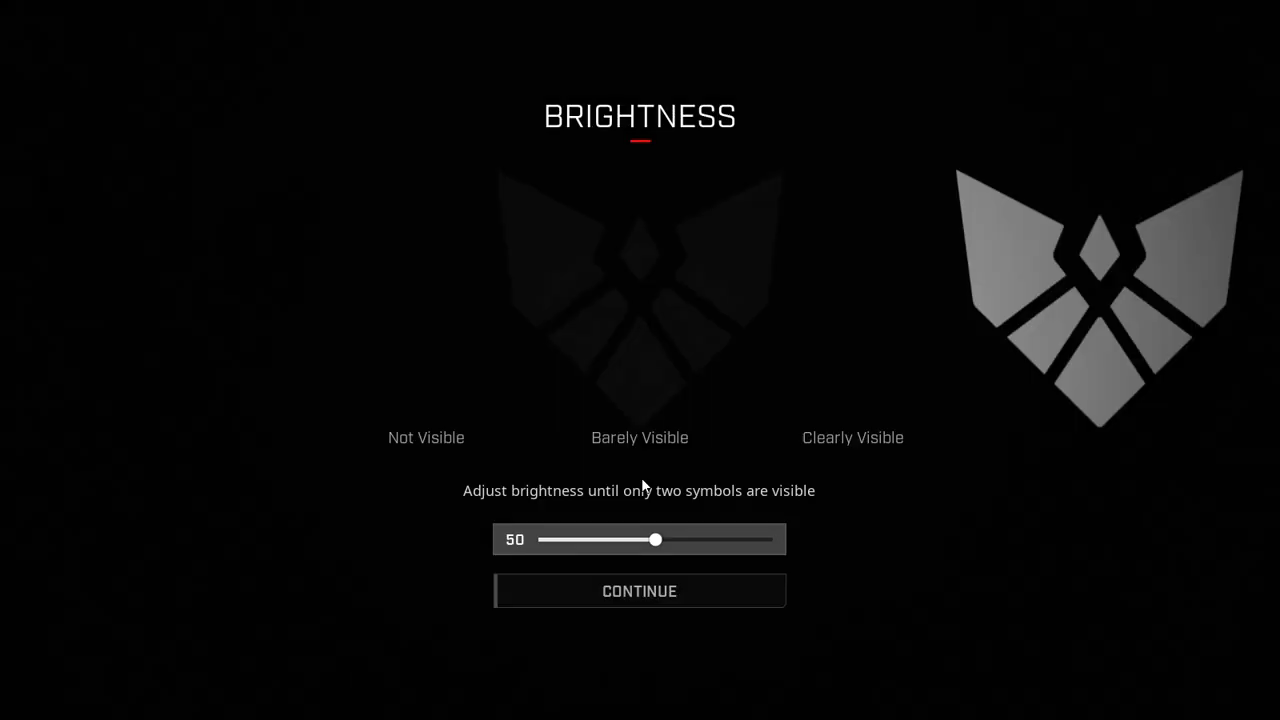
click(639, 590)
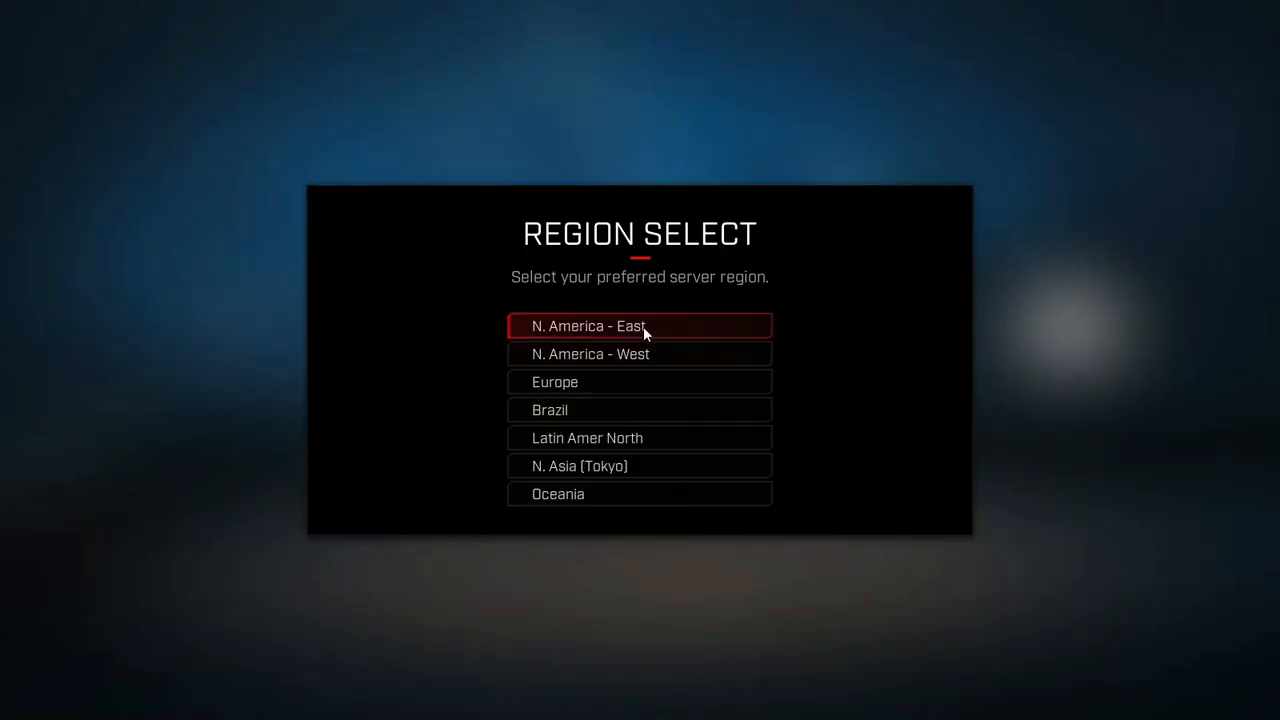
Choose and confirm Europe as the server region
click(639, 381)
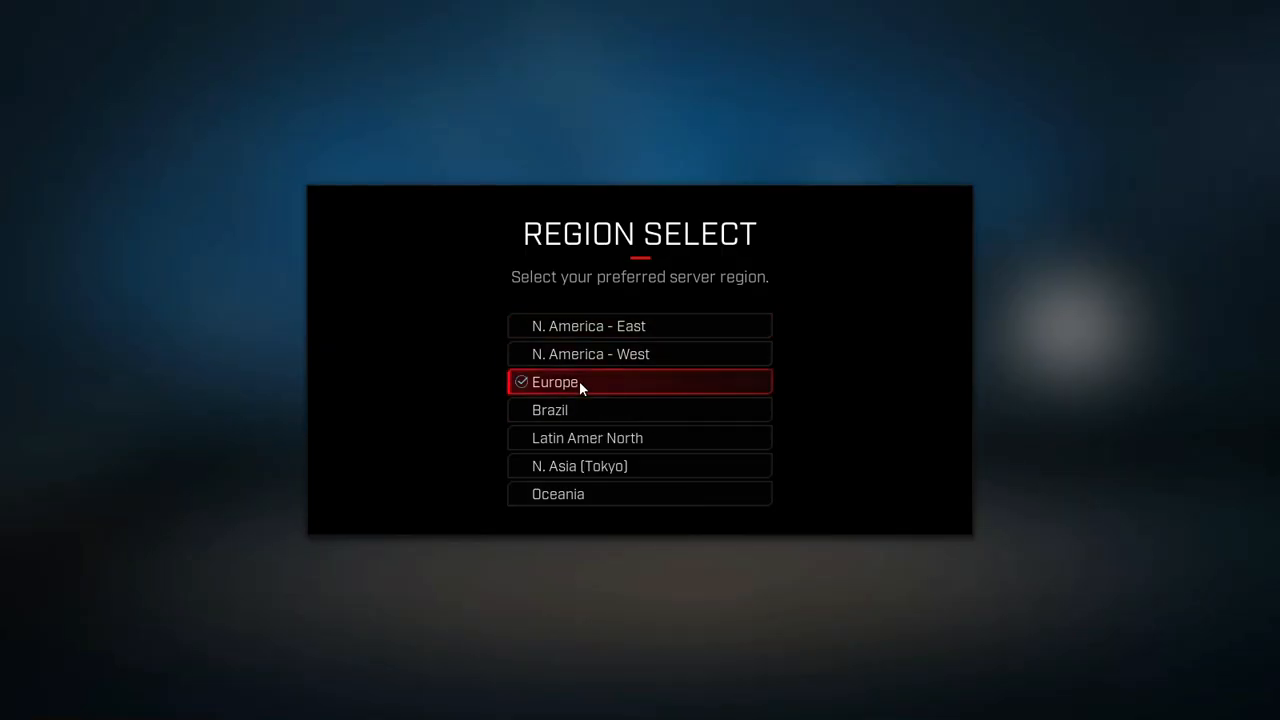
click(639, 381)
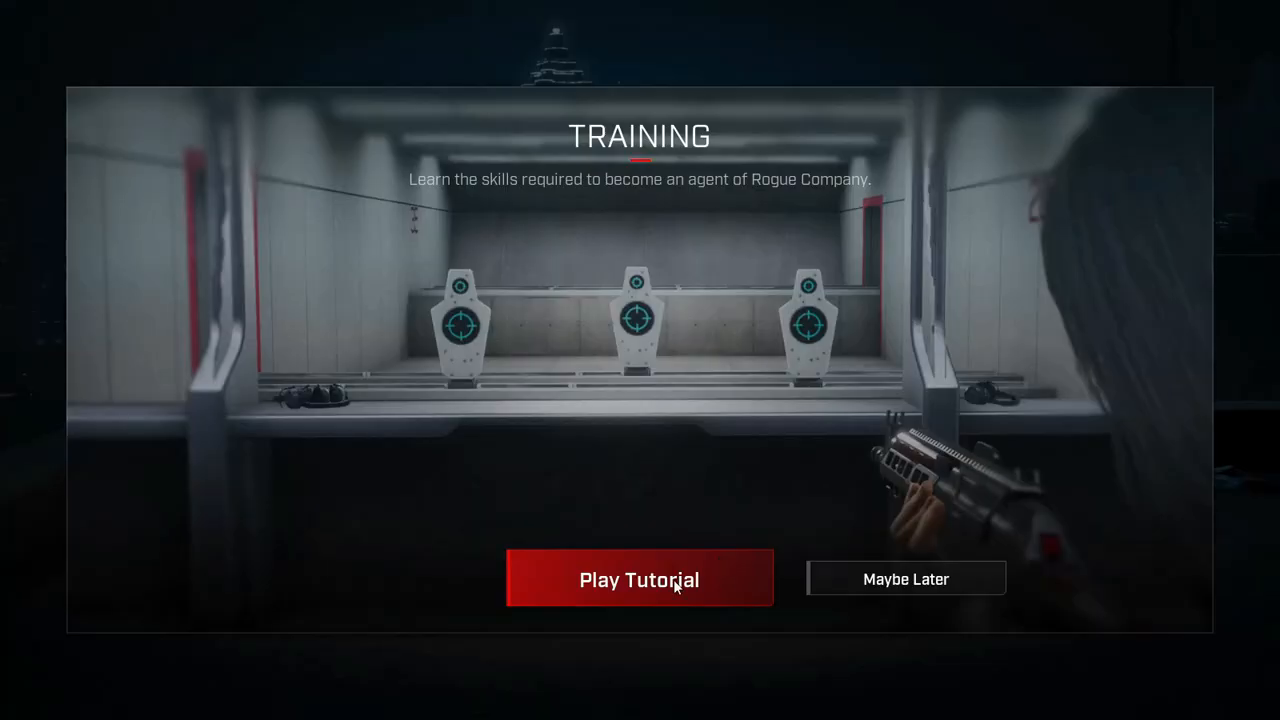